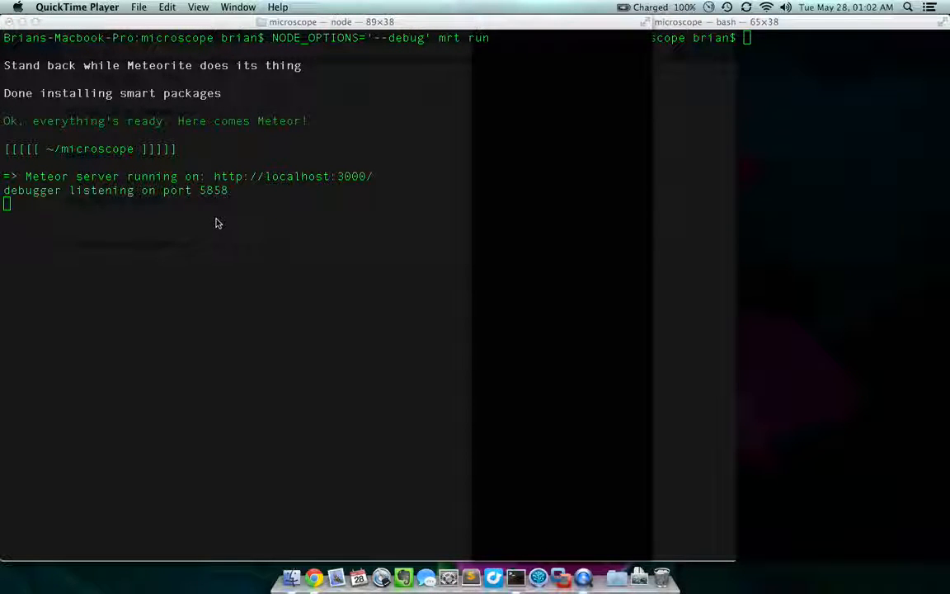
mouse_move(209, 198)
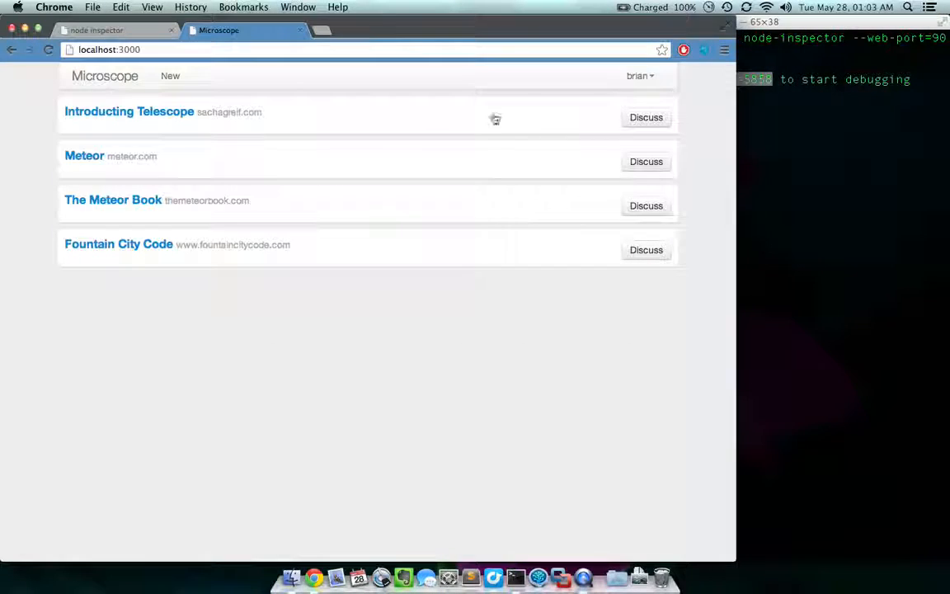
Add a breakpoint at line 26 (Posts.insert) of app/collections/posts.js, then return to Microscope.
click(96, 31)
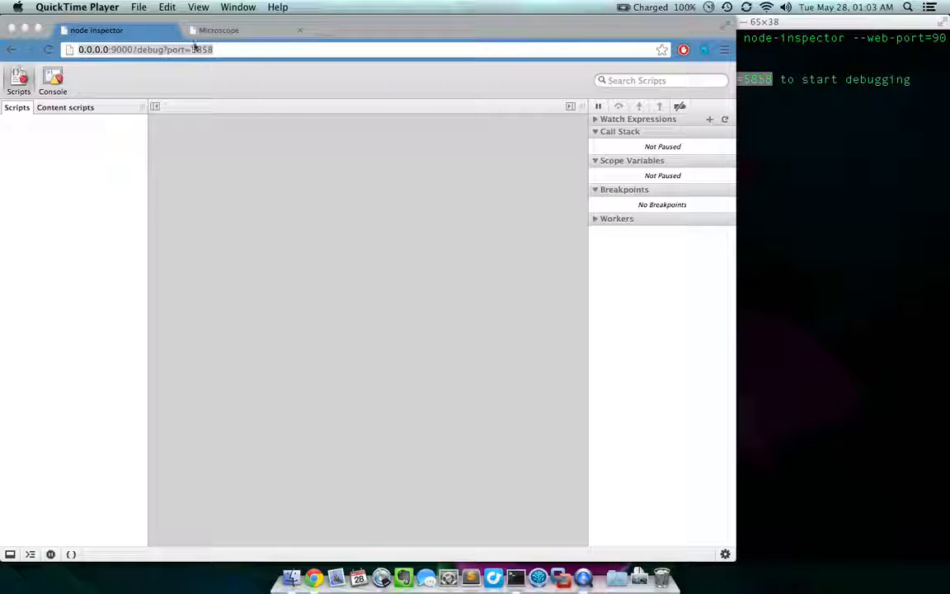
click(144, 49)
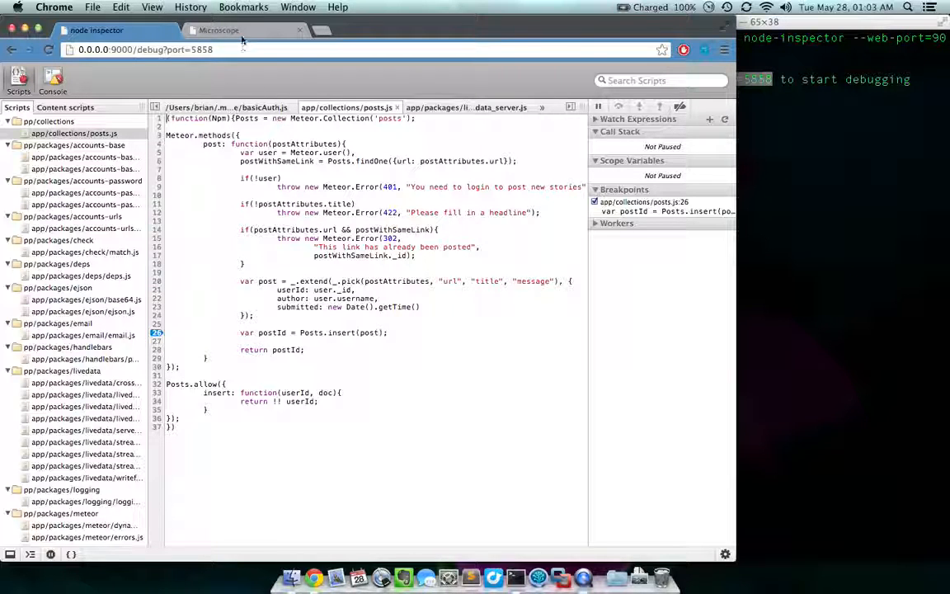
mouse_move(239, 31)
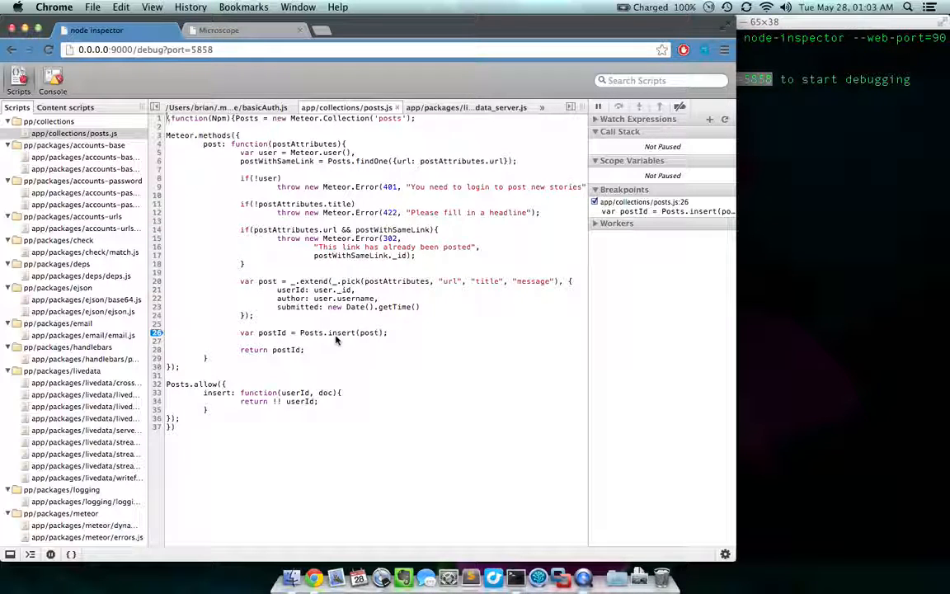
click(219, 31)
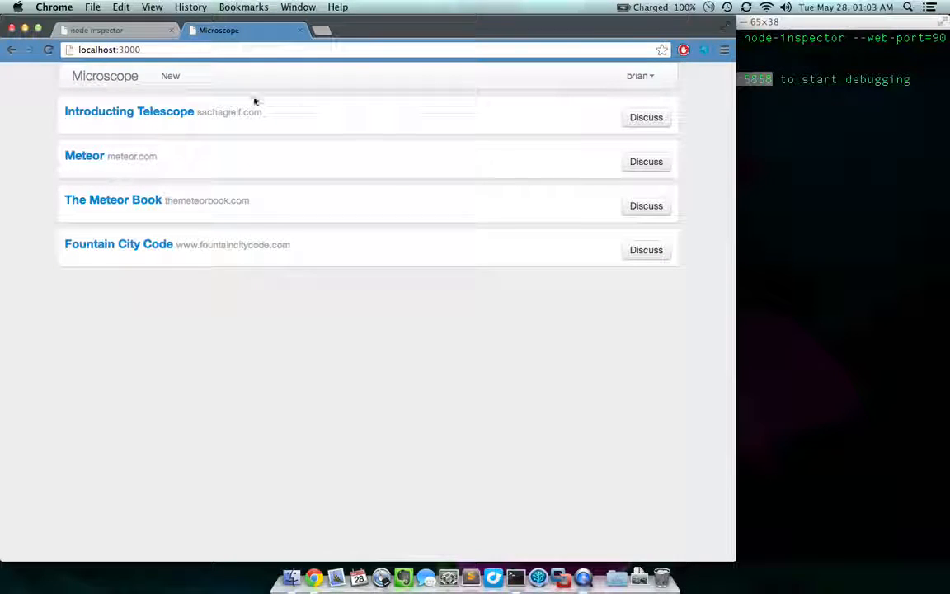
Submit post google.com/iscool titled 'Hello' with message 'Nurse!', then view the paused debugger.
click(169, 75)
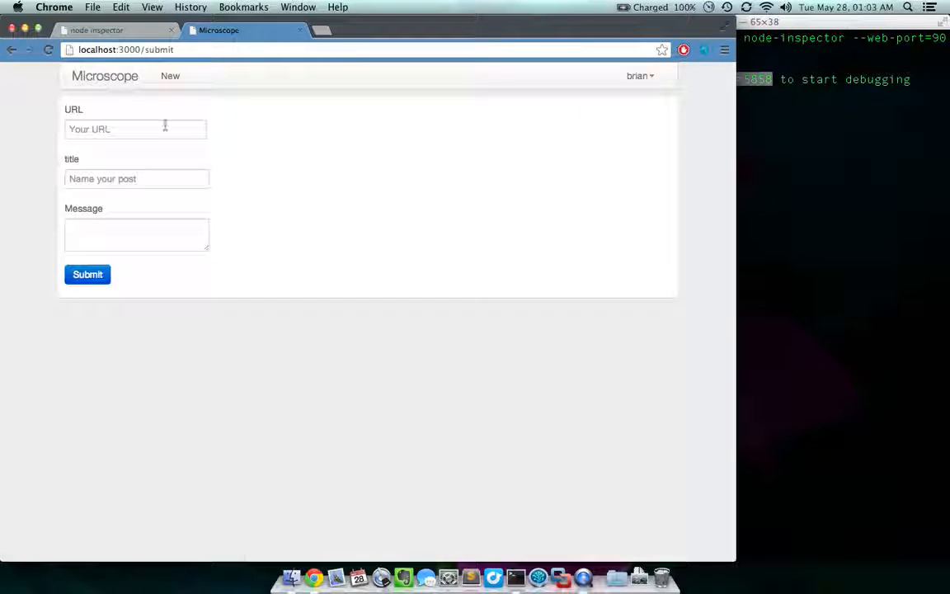
text(google.com/iscool)
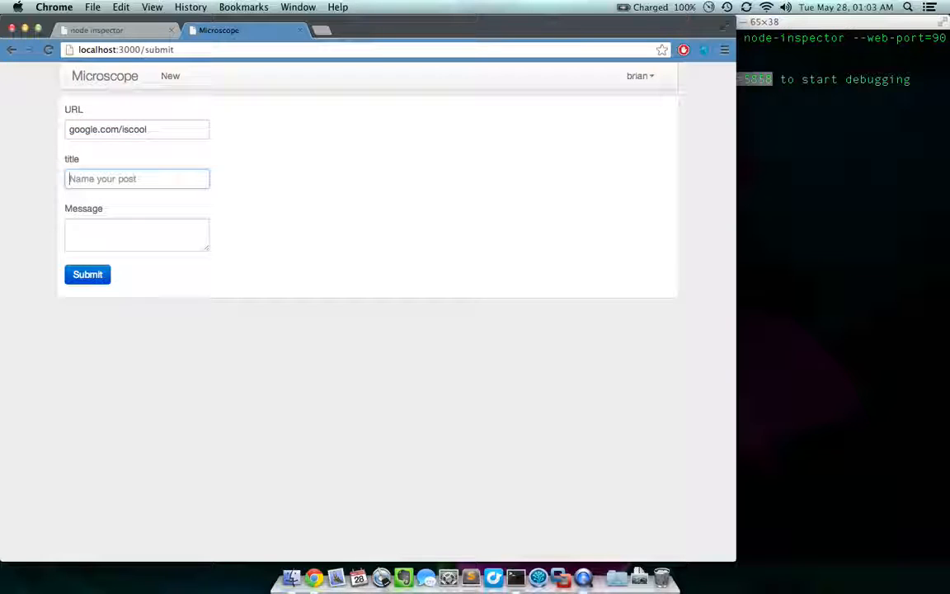
text(Hello)
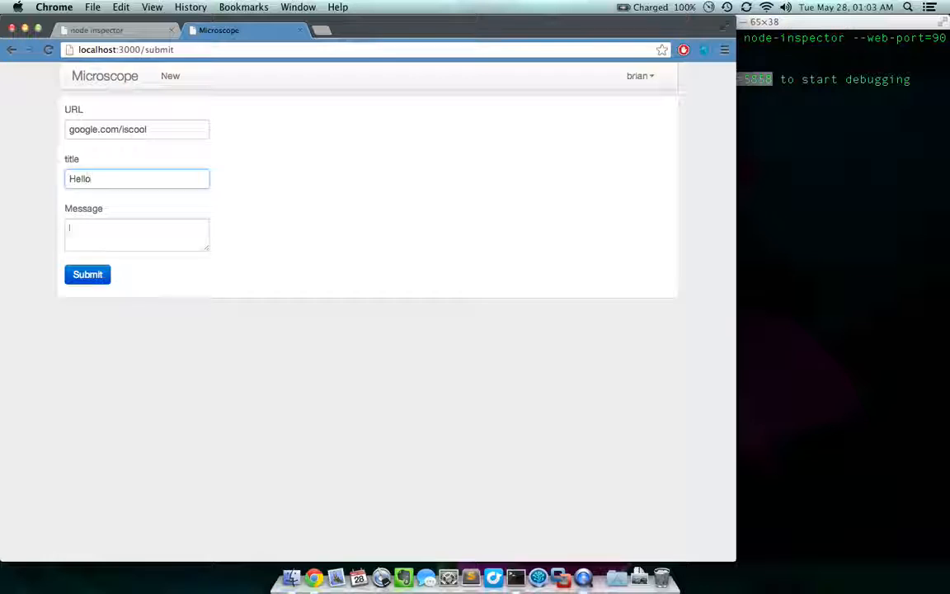
text(Nurse!)
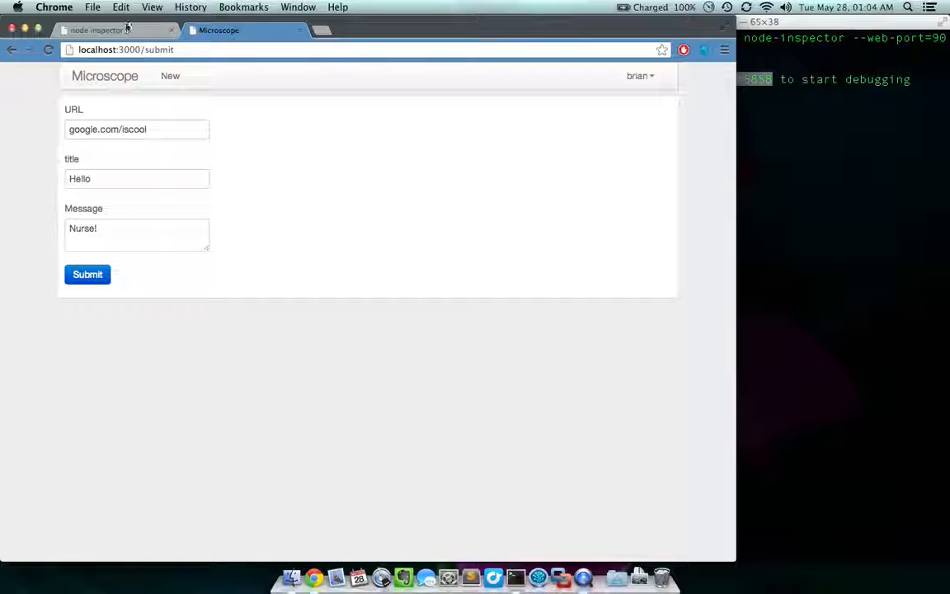
click(94, 31)
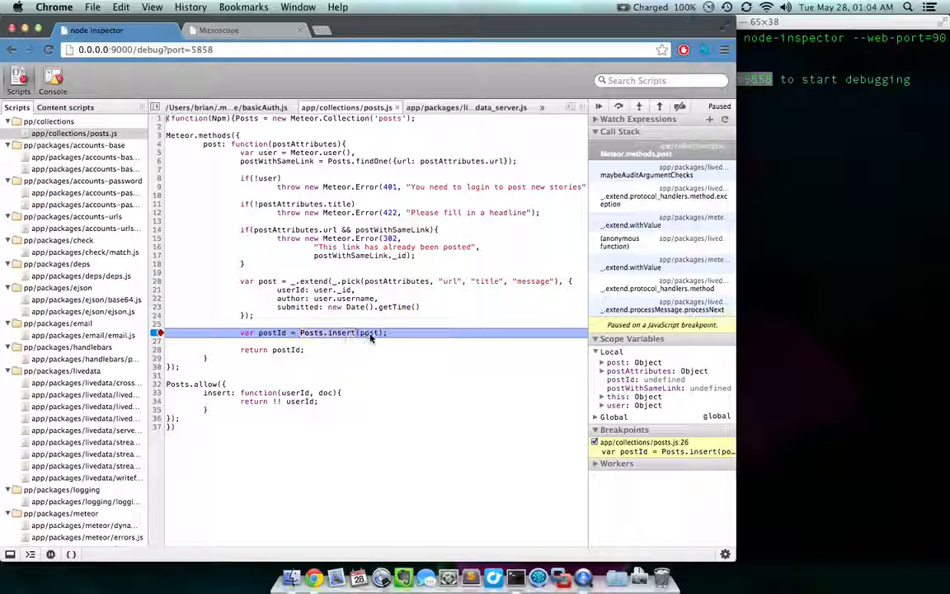
mouse_move(368, 333)
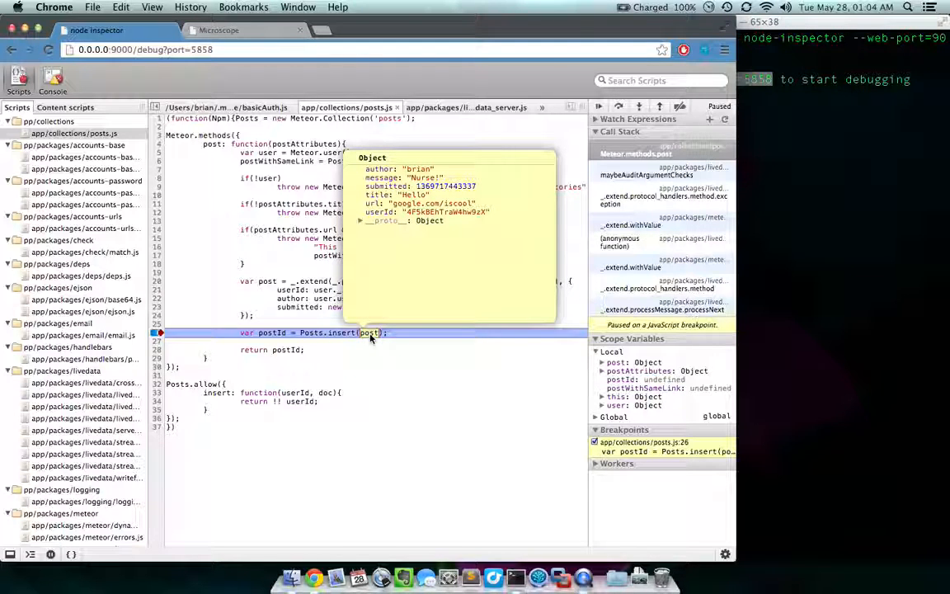
mouse_move(487, 363)
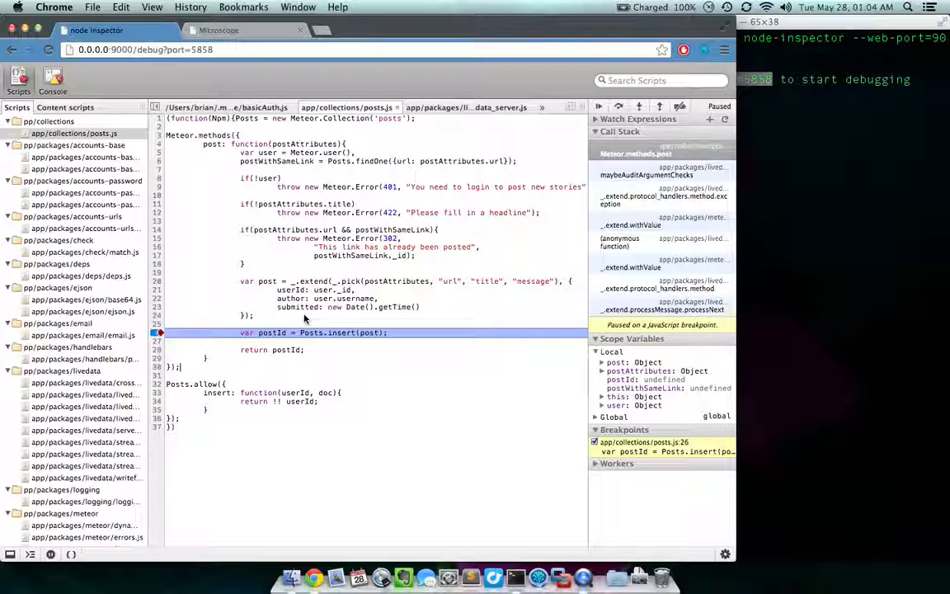
mouse_move(642, 276)
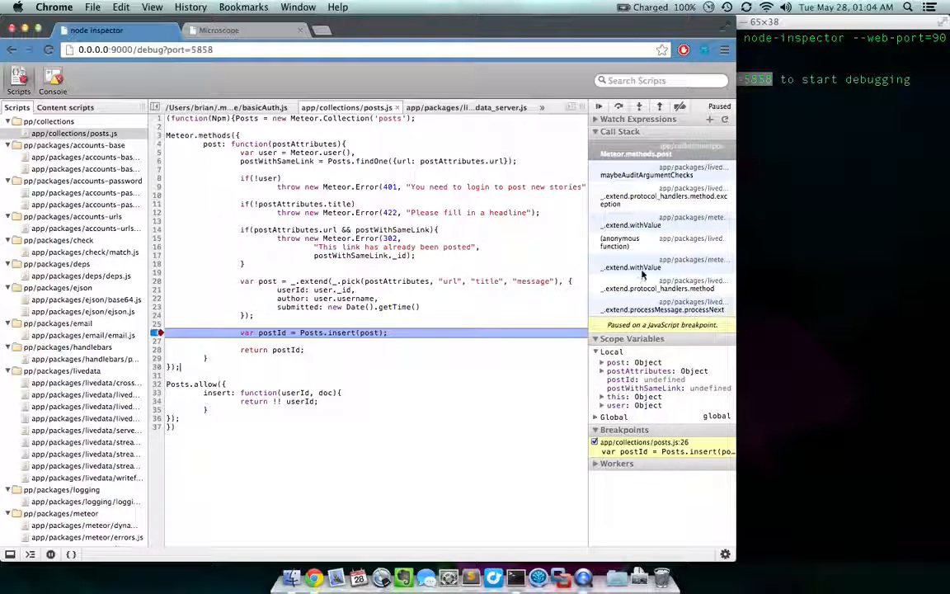